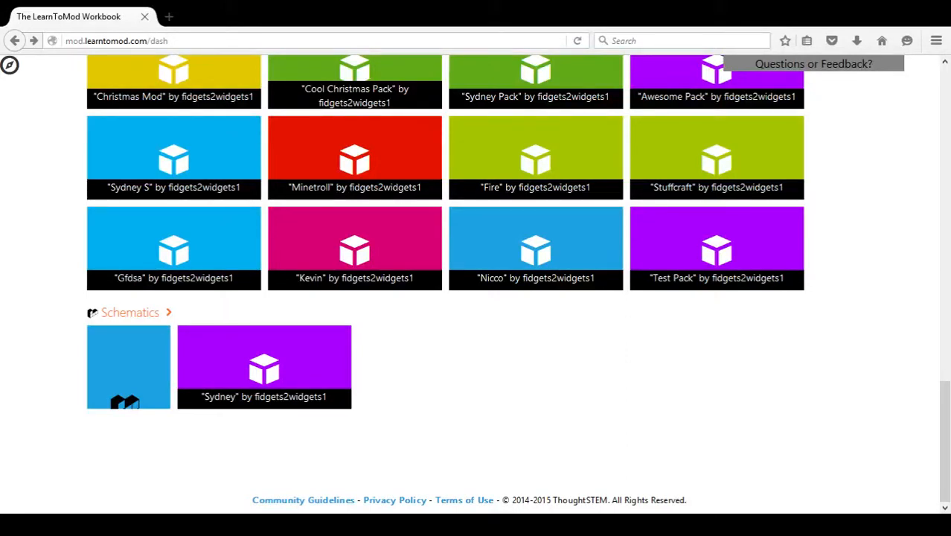
pyautogui.moveTo(716, 157)
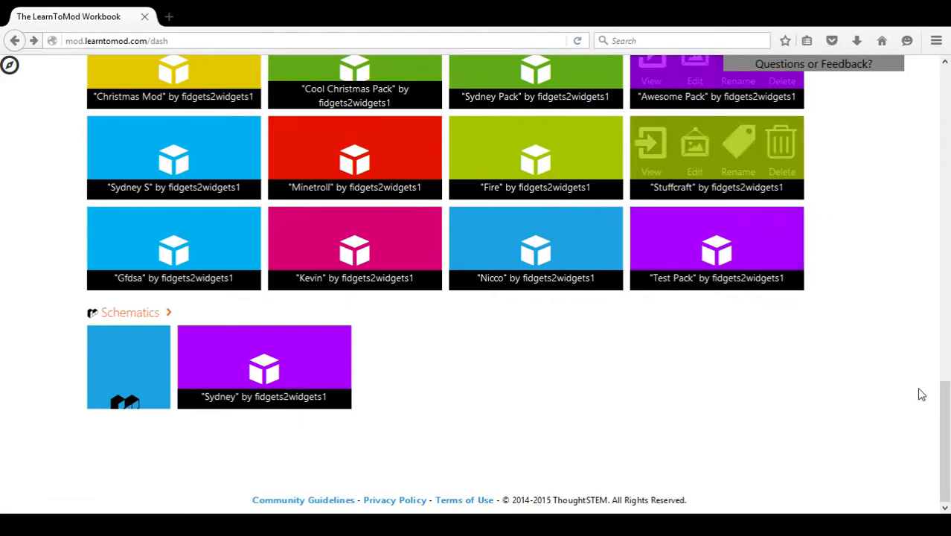
# Scroll through the My Stuff dashboard to reach the Schematics heading link
pyautogui.scroll(3)
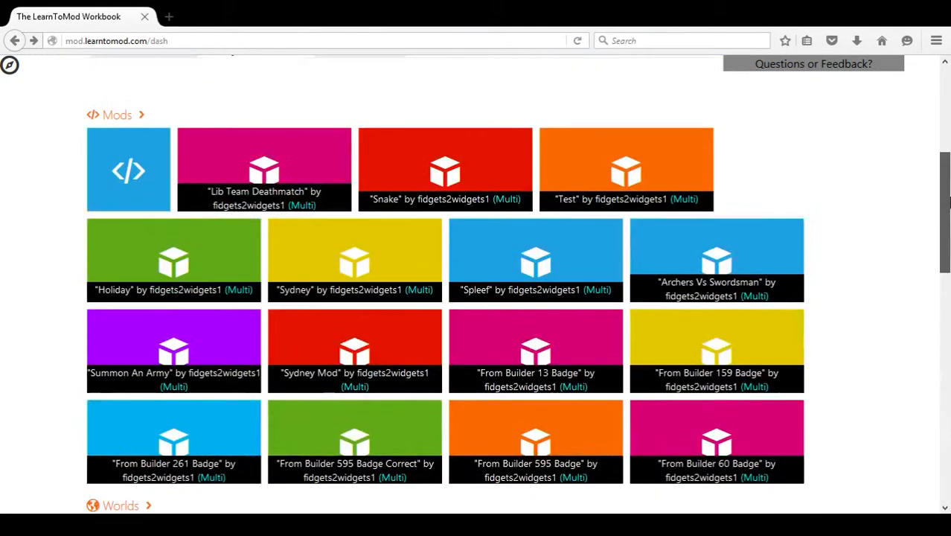
pyautogui.scroll(3)
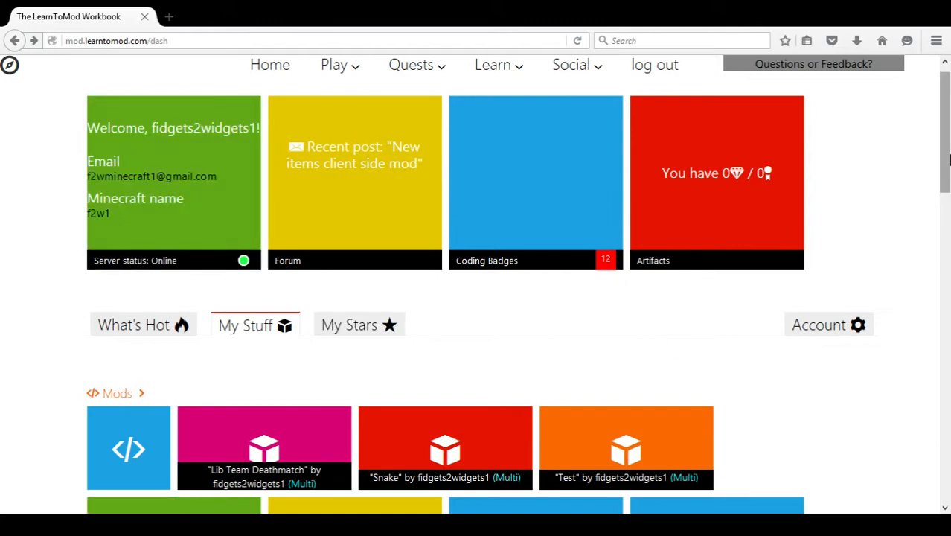
pyautogui.scroll(-3)
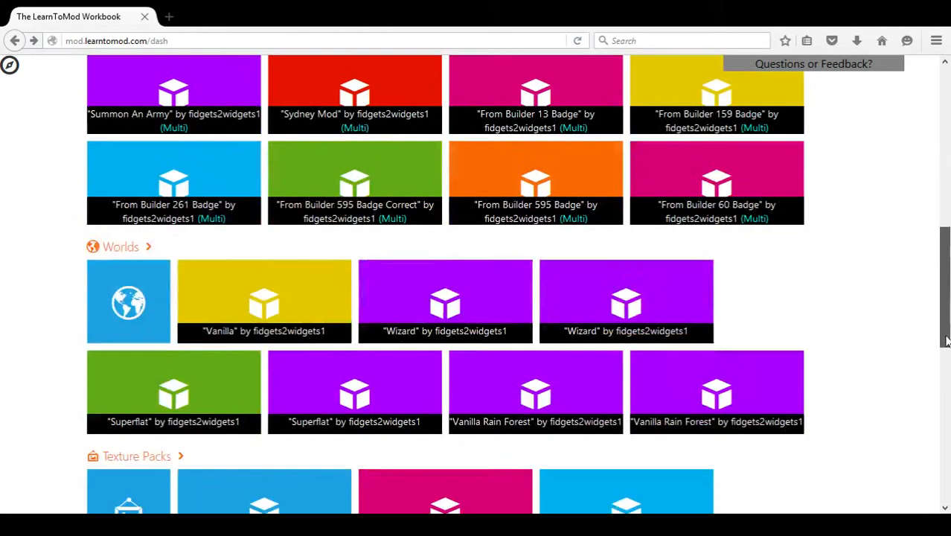
pyautogui.scroll(-3)
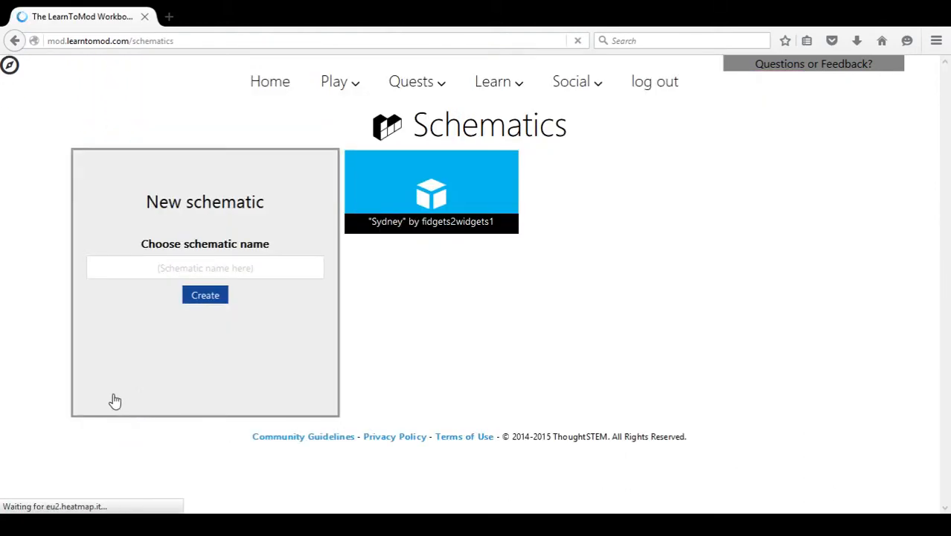
# Name the new schematic 'Architecture' and create it
pyautogui.click(205, 268)
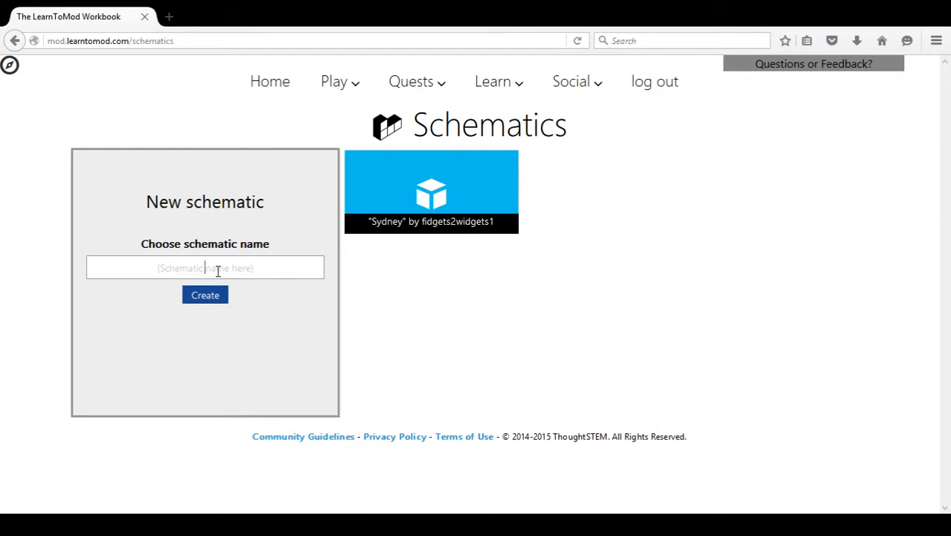
pyautogui.write('Ar')
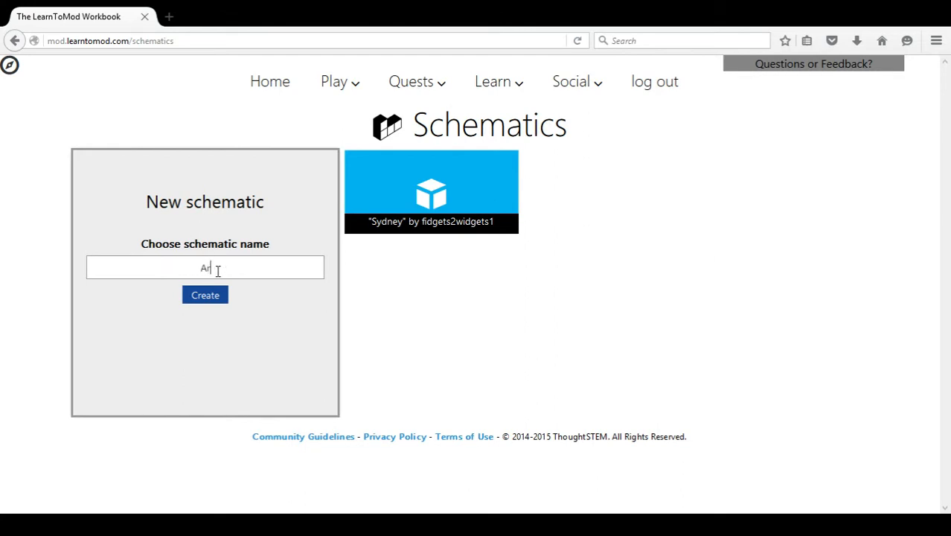
pyautogui.write('chitecture')
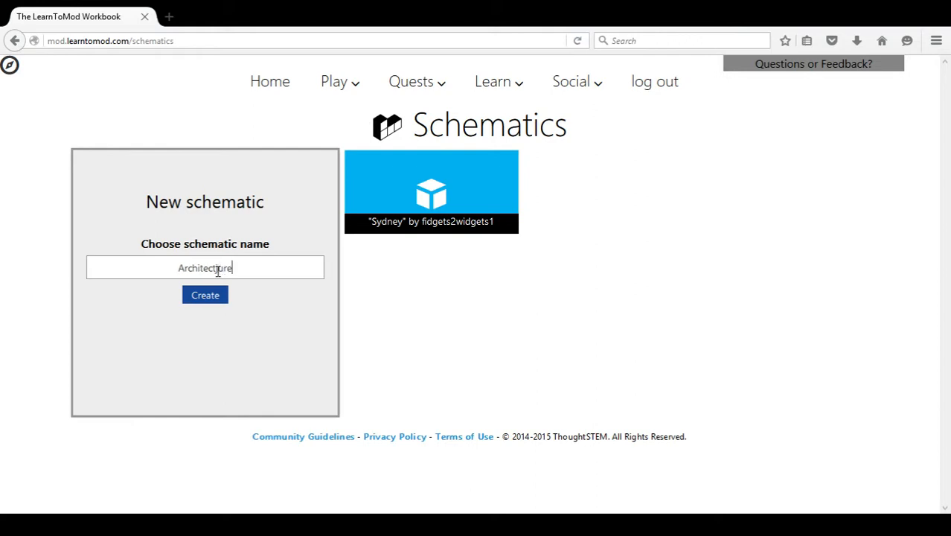
pyautogui.press('Backspace')
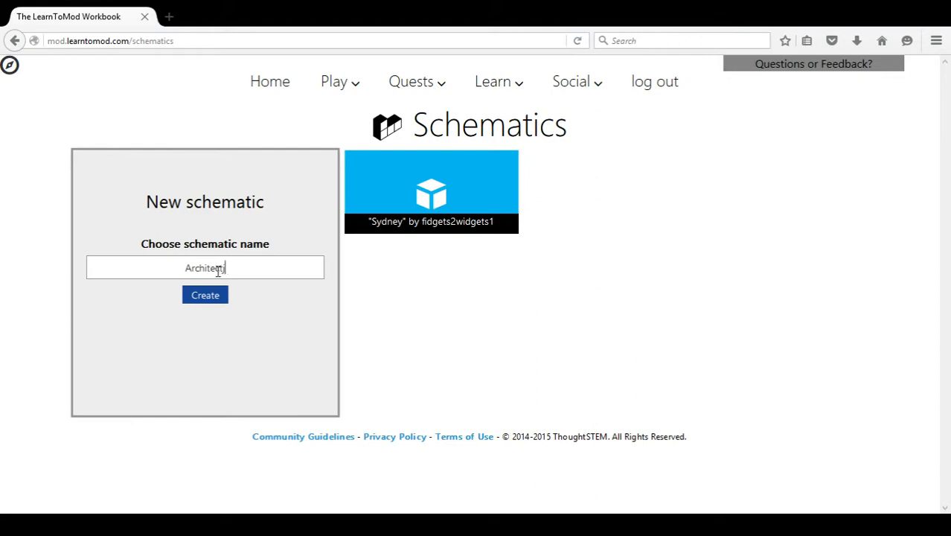
pyautogui.write('ure')
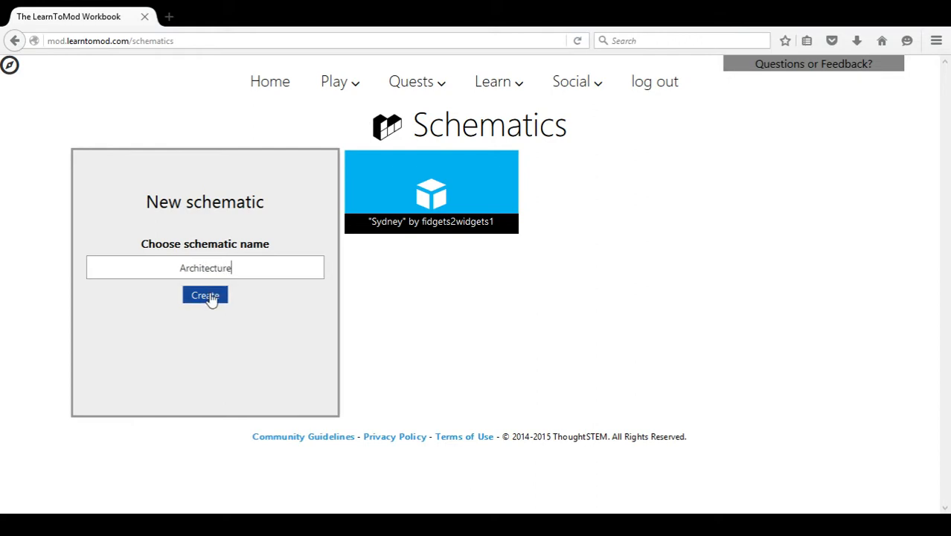
pyautogui.click(205, 295)
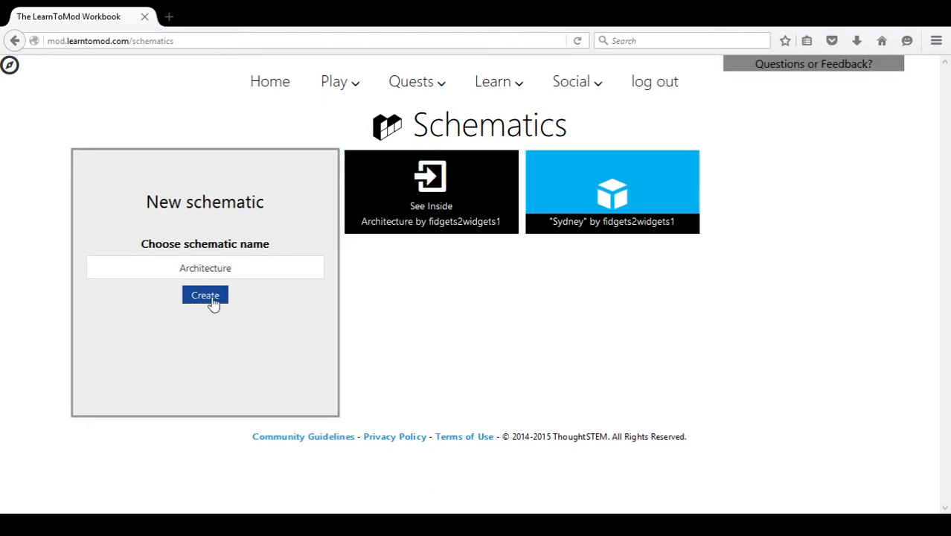
# Go to the new Architecture schematic's page via its See Inside tile
pyautogui.click(205, 294)
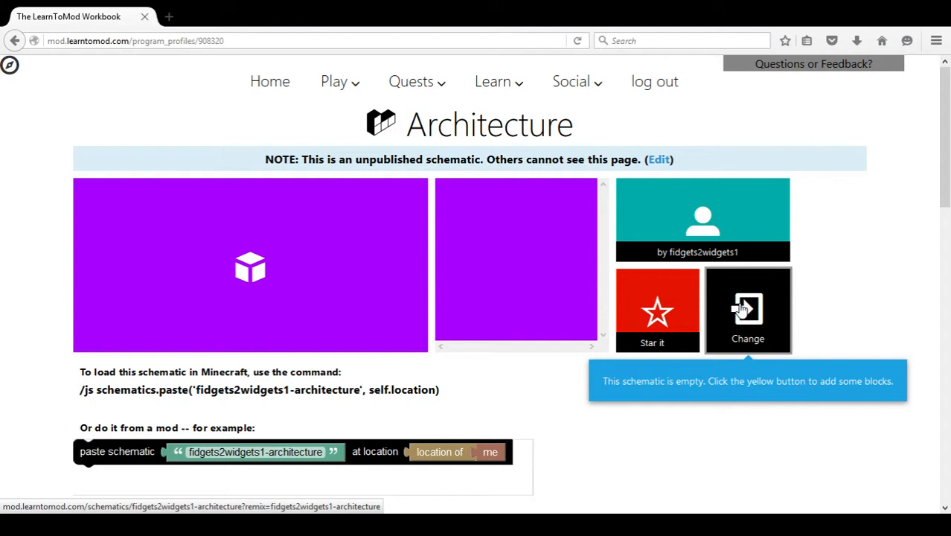
pyautogui.click(747, 309)
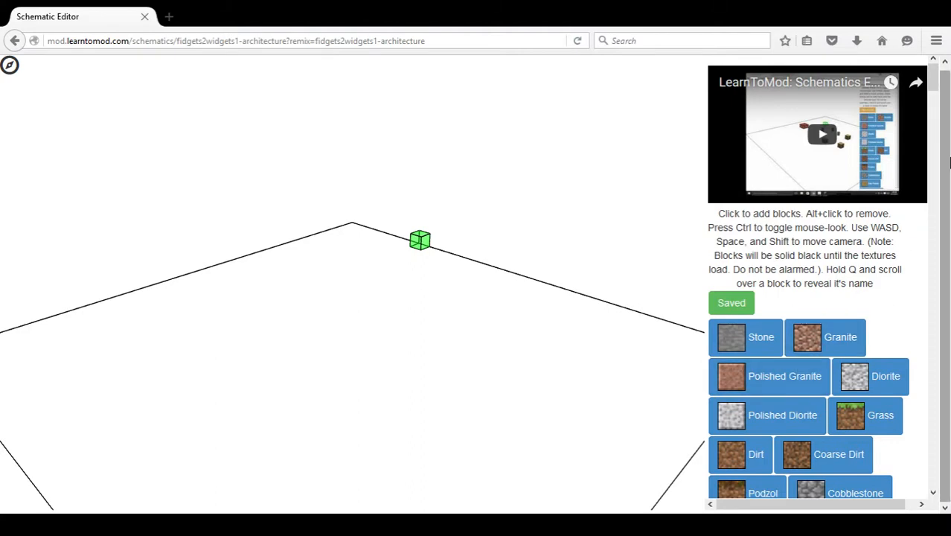
# Place a block at the green marker in the build area, leaving unsaved changes
pyautogui.scroll(-3)
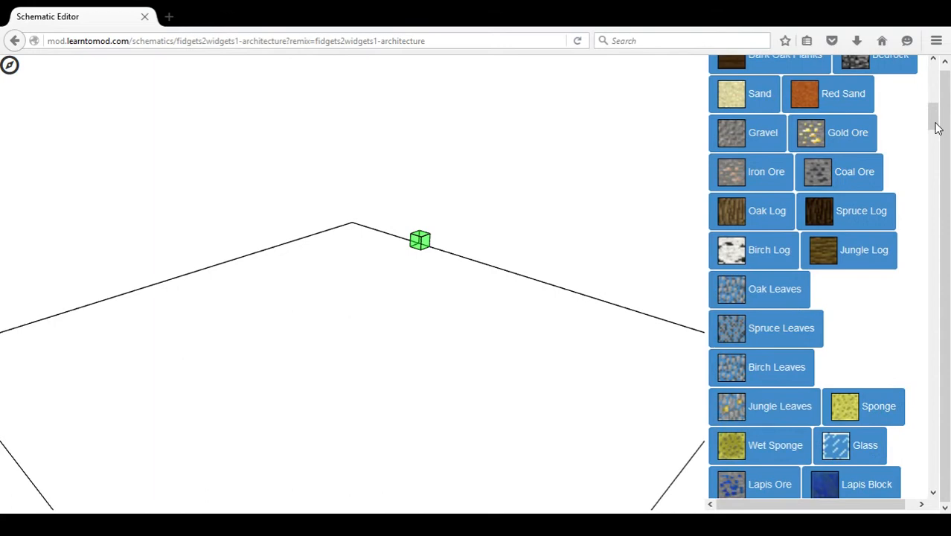
pyautogui.scroll(3)
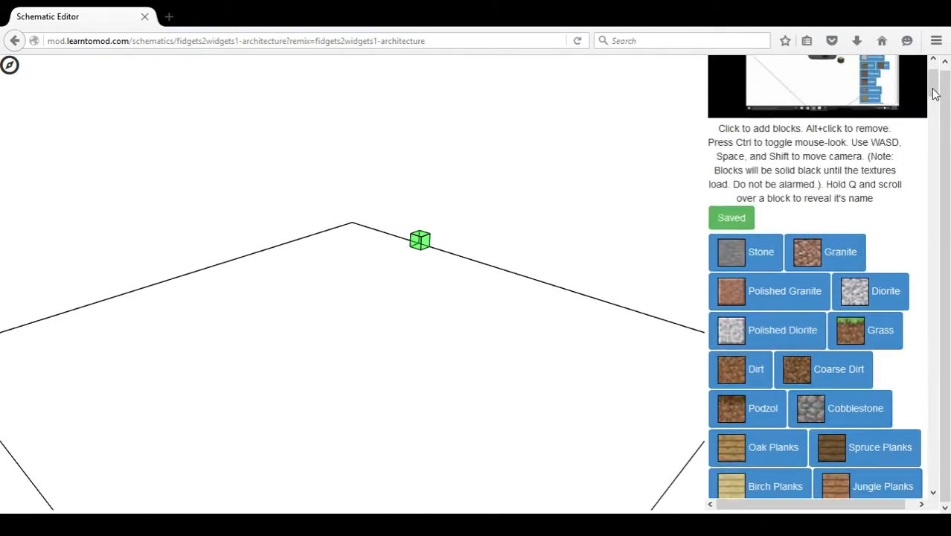
pyautogui.moveTo(342, 226)
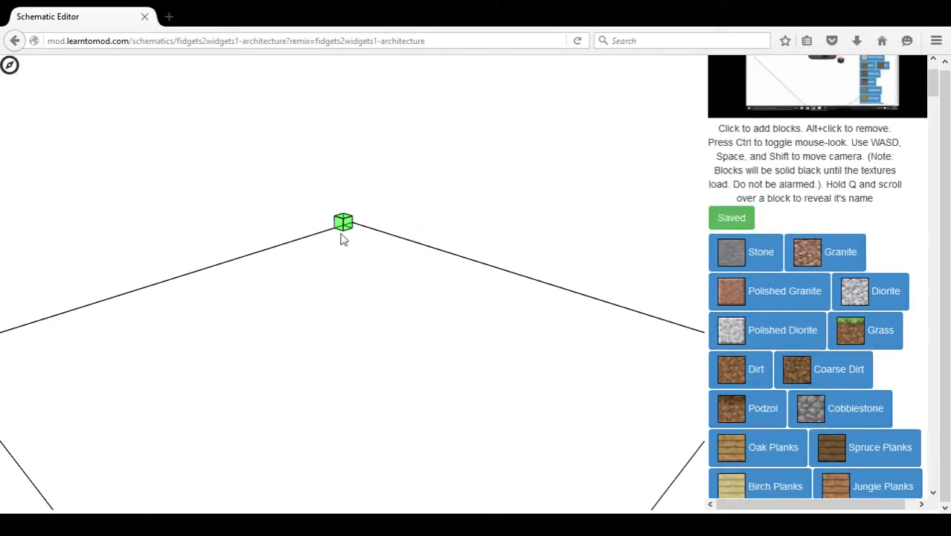
pyautogui.click(345, 226)
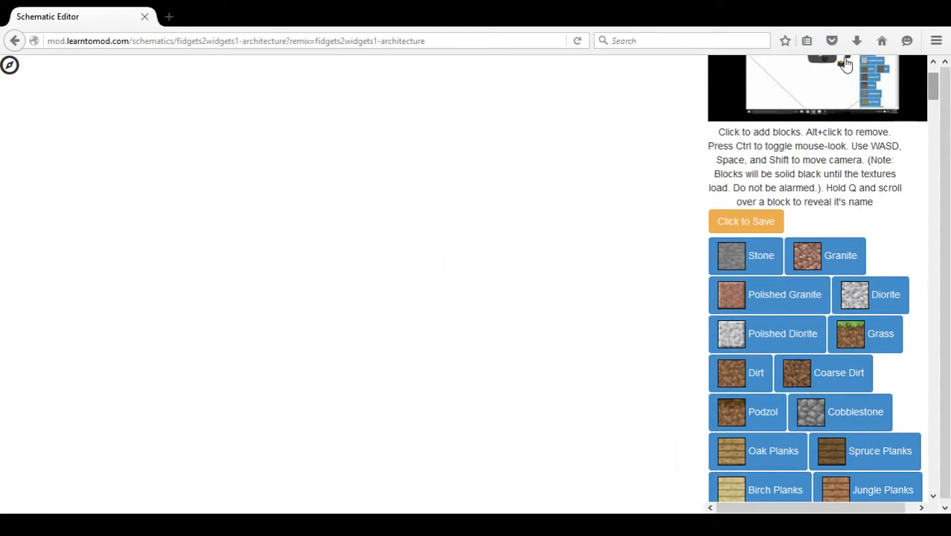
# Confirm Leave Page to exit the editor without saving, back to the Architecture page
pyautogui.scroll(3)
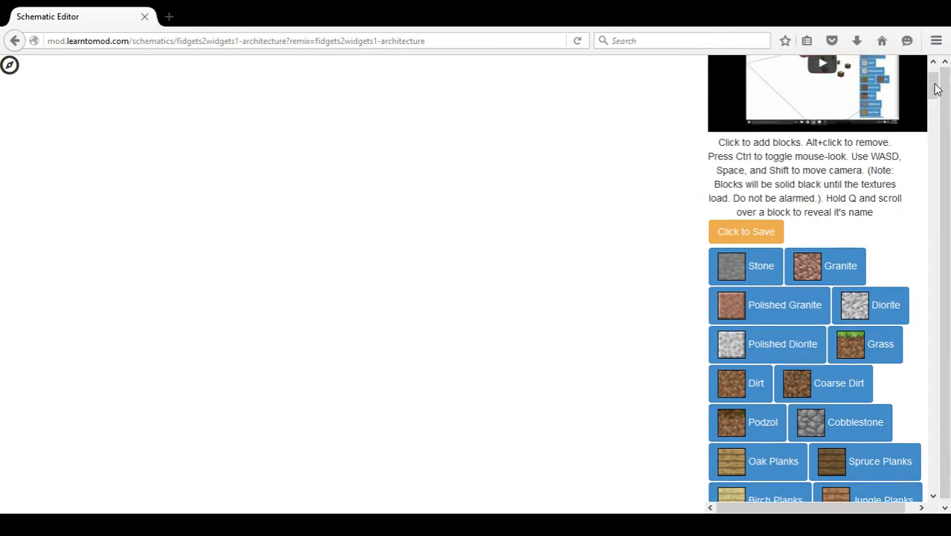
pyautogui.scroll(3)
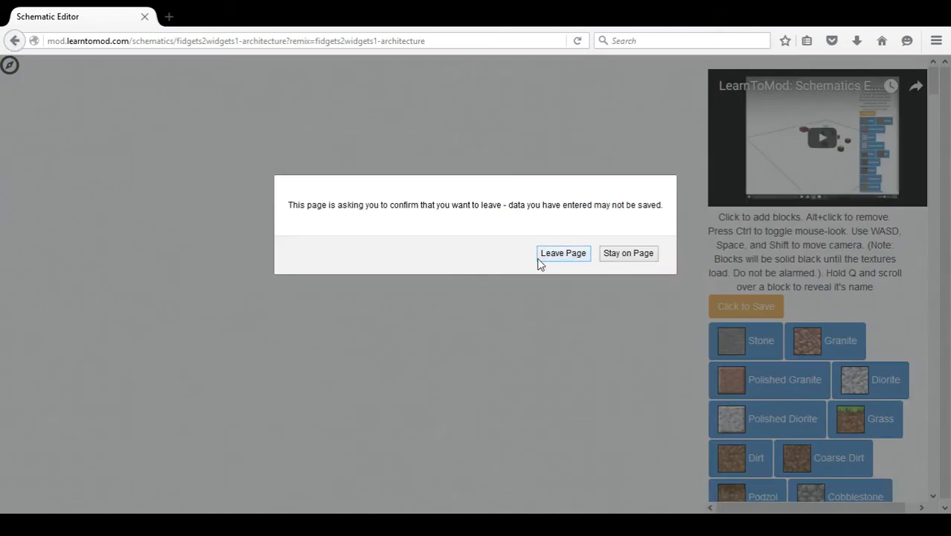
pyautogui.click(563, 253)
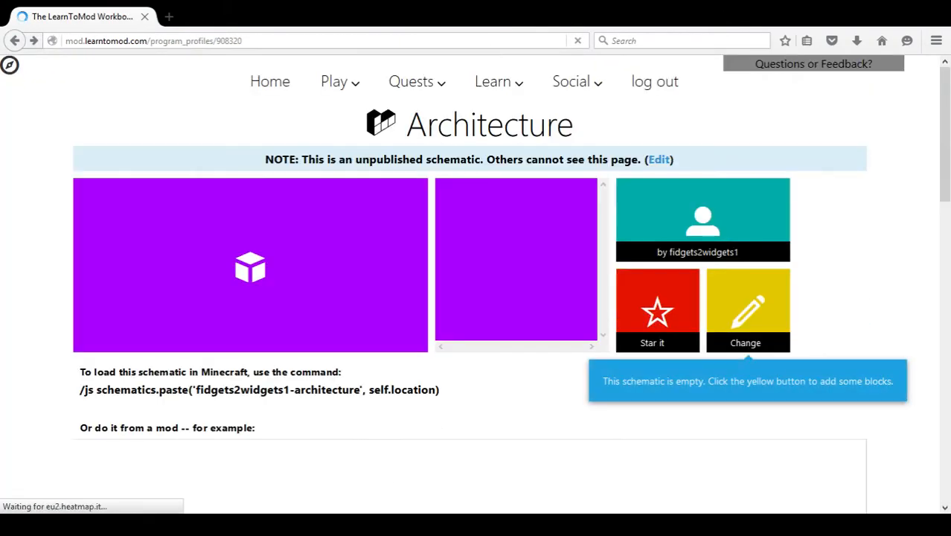